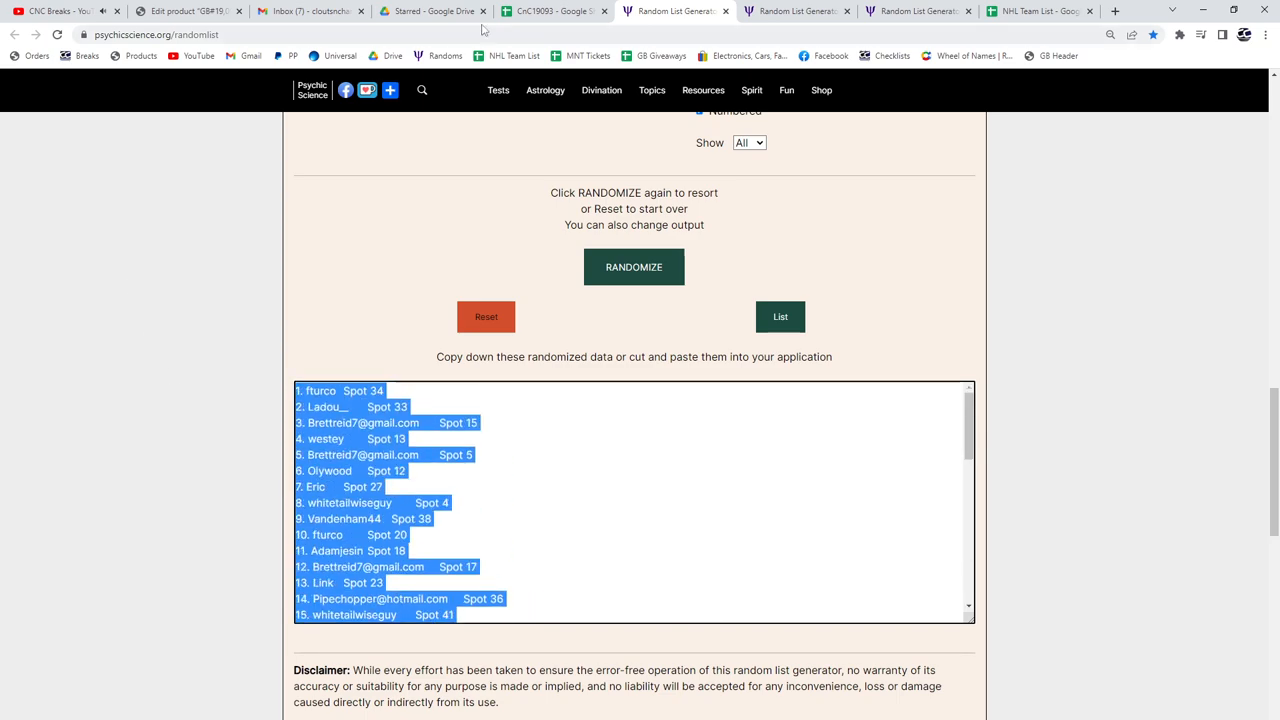
# Reshuffle the card prize list in the Random List Generator and bring it over to the spreadsheet
pyautogui.click(550, 12)
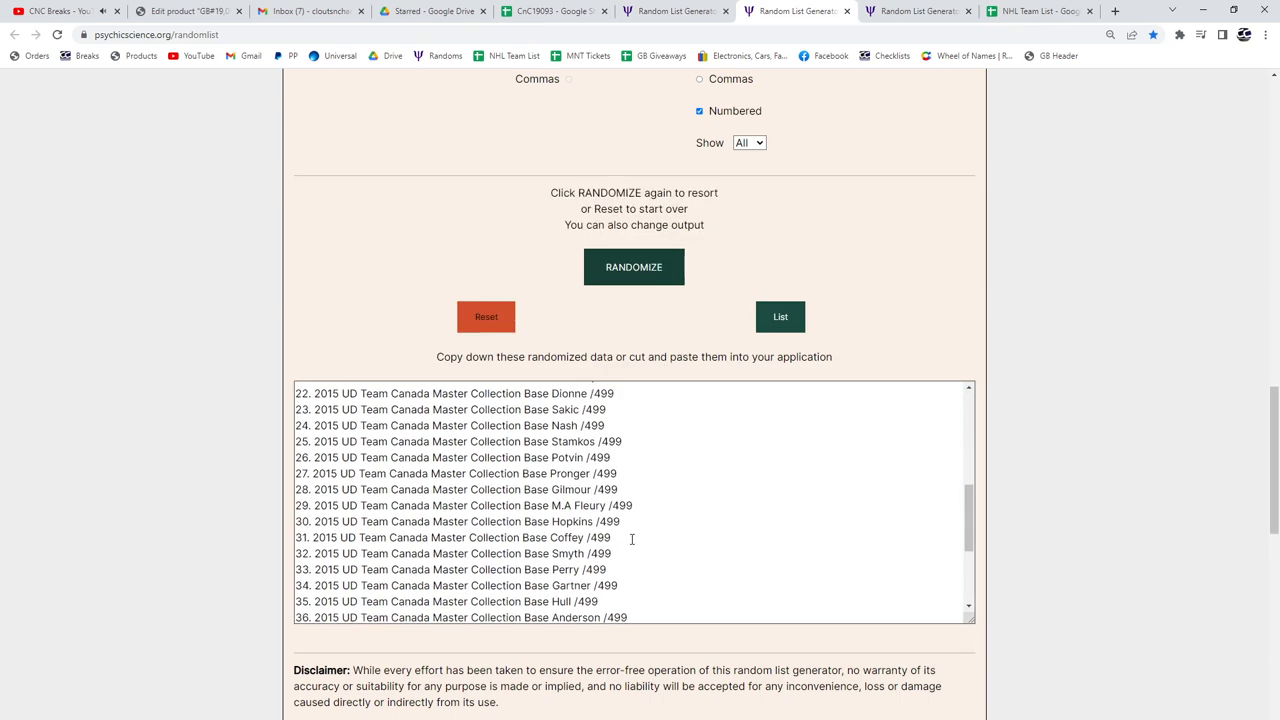
pyautogui.click(552, 12)
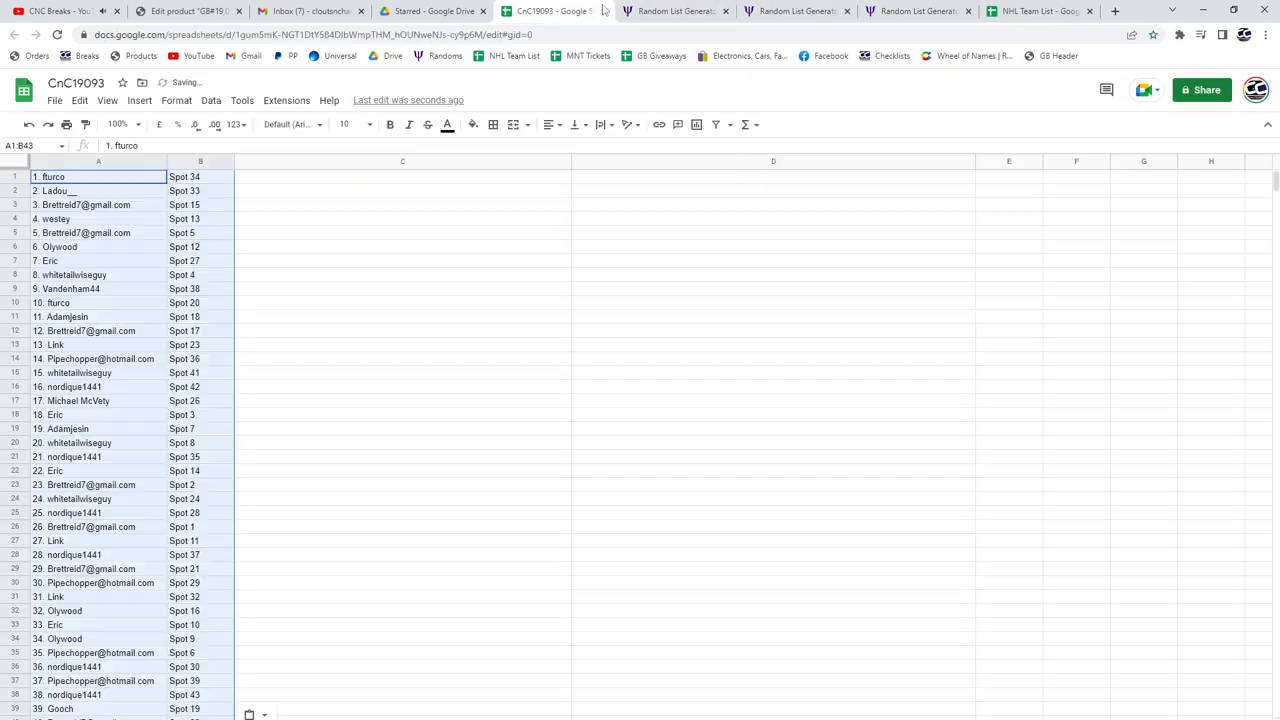
pyautogui.click(912, 12)
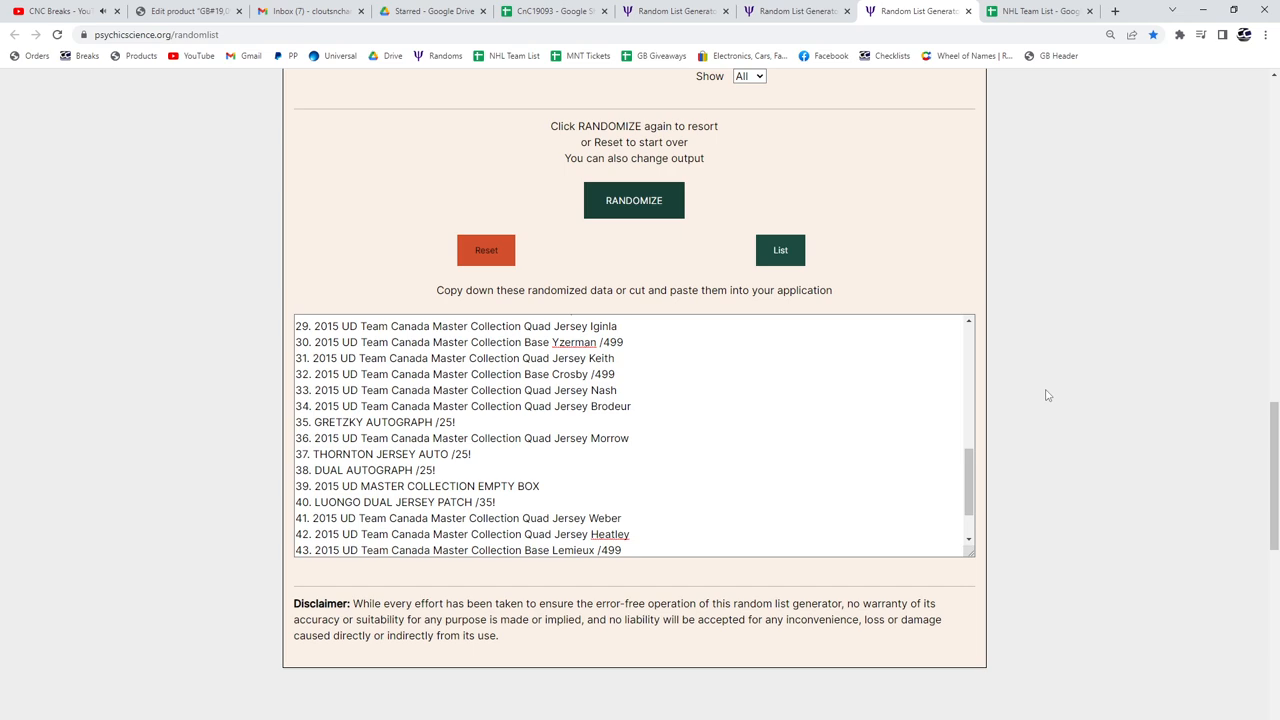
pyautogui.click(632, 200)
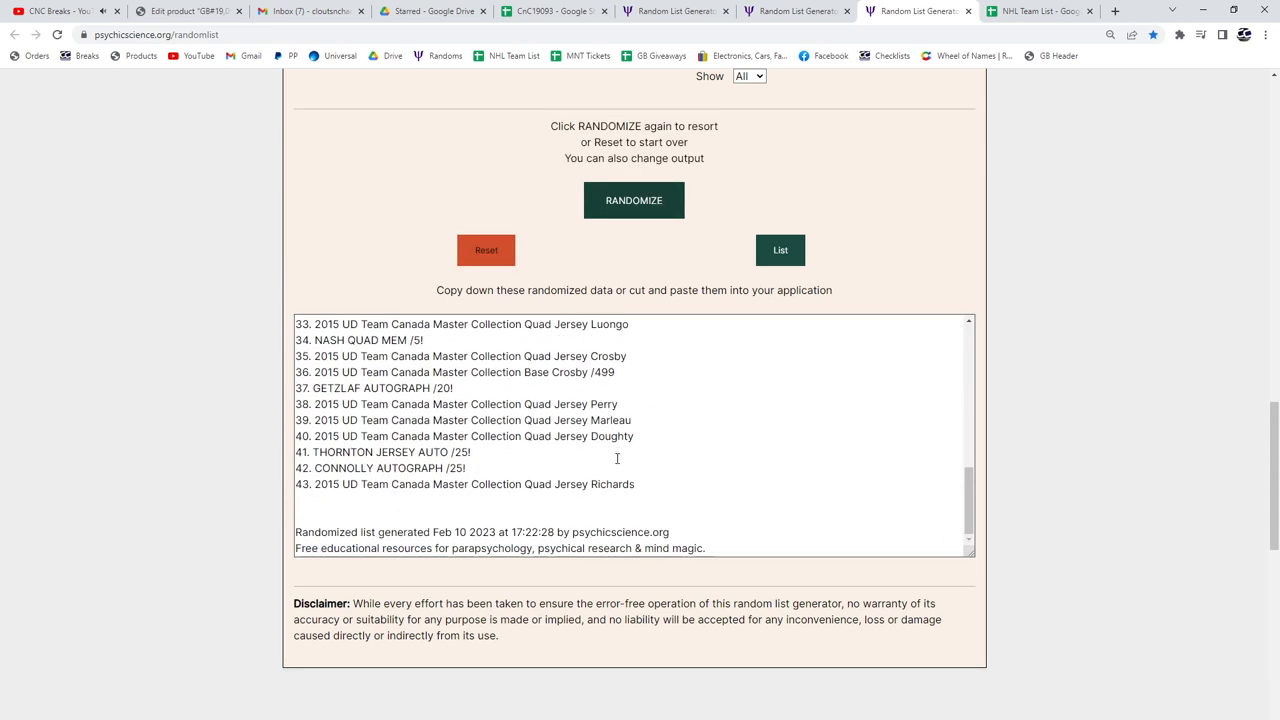
pyautogui.click(554, 12)
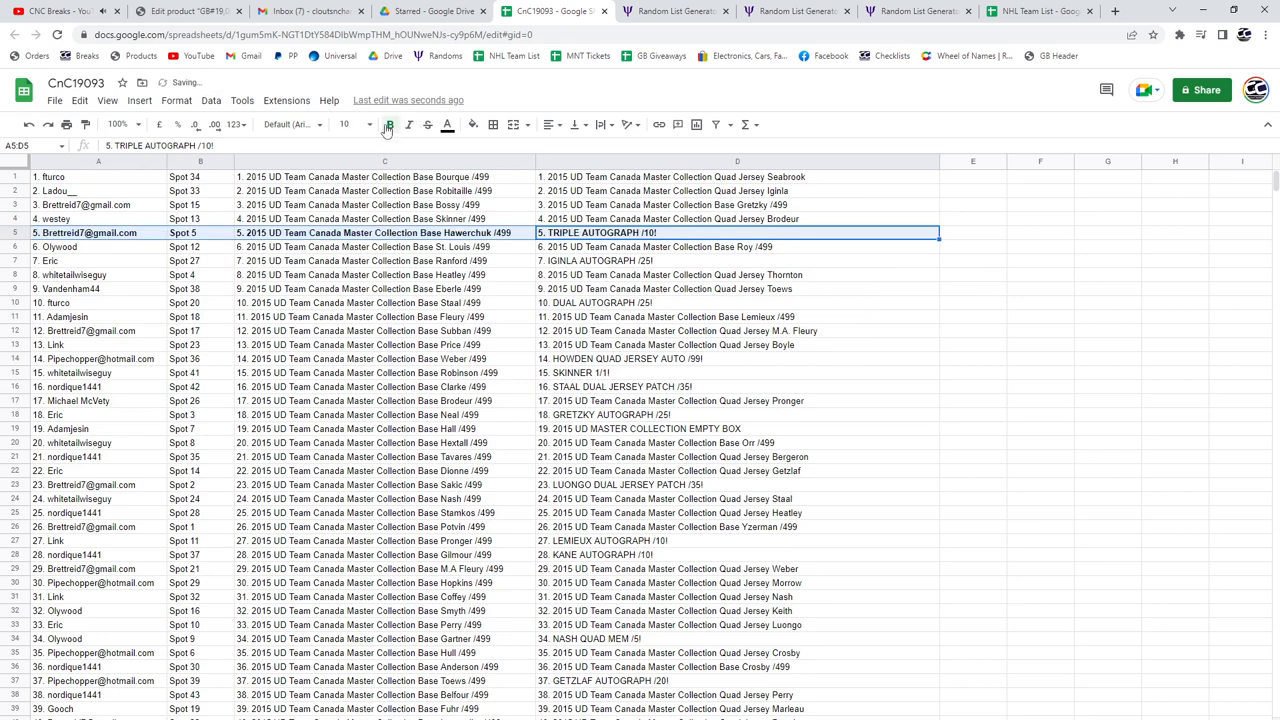
# Bold the TRIPLE AUTOGRAPH, DUAL AUTOGRAPH, SKINNER 1/1 and GRETZKY AUTOGRAPH rows
pyautogui.click(388, 124)
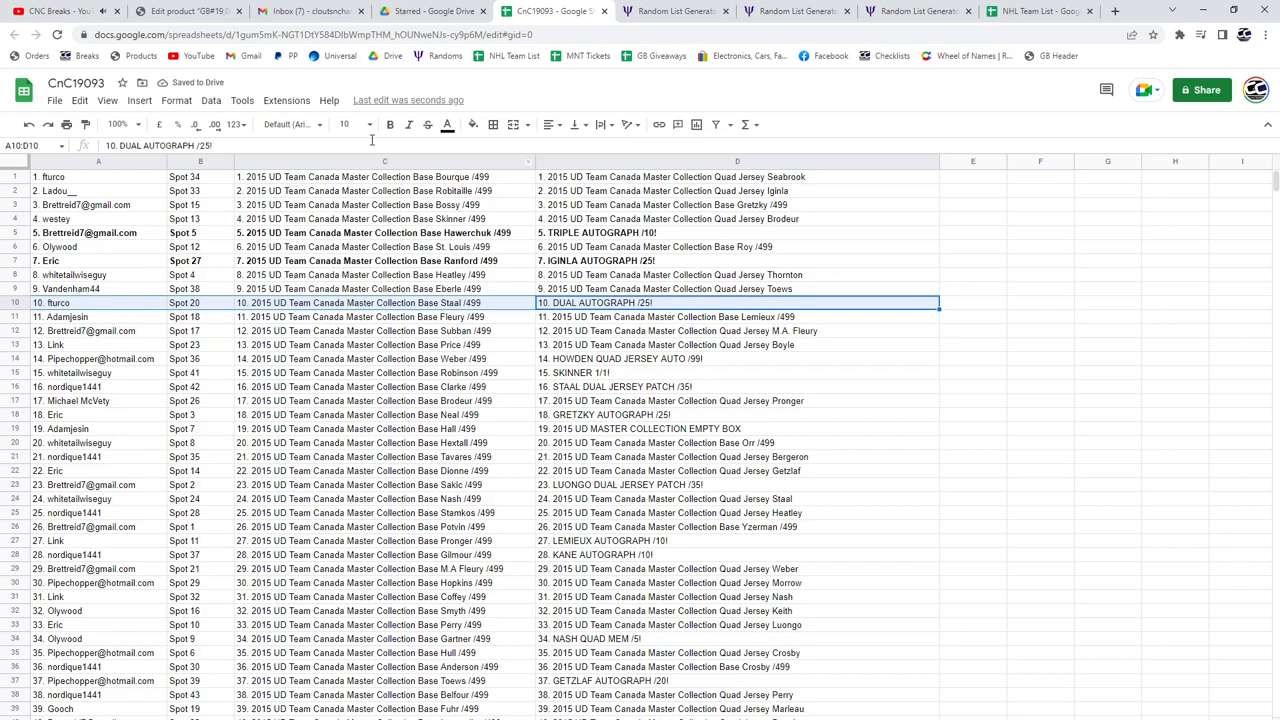
pyautogui.click(388, 124)
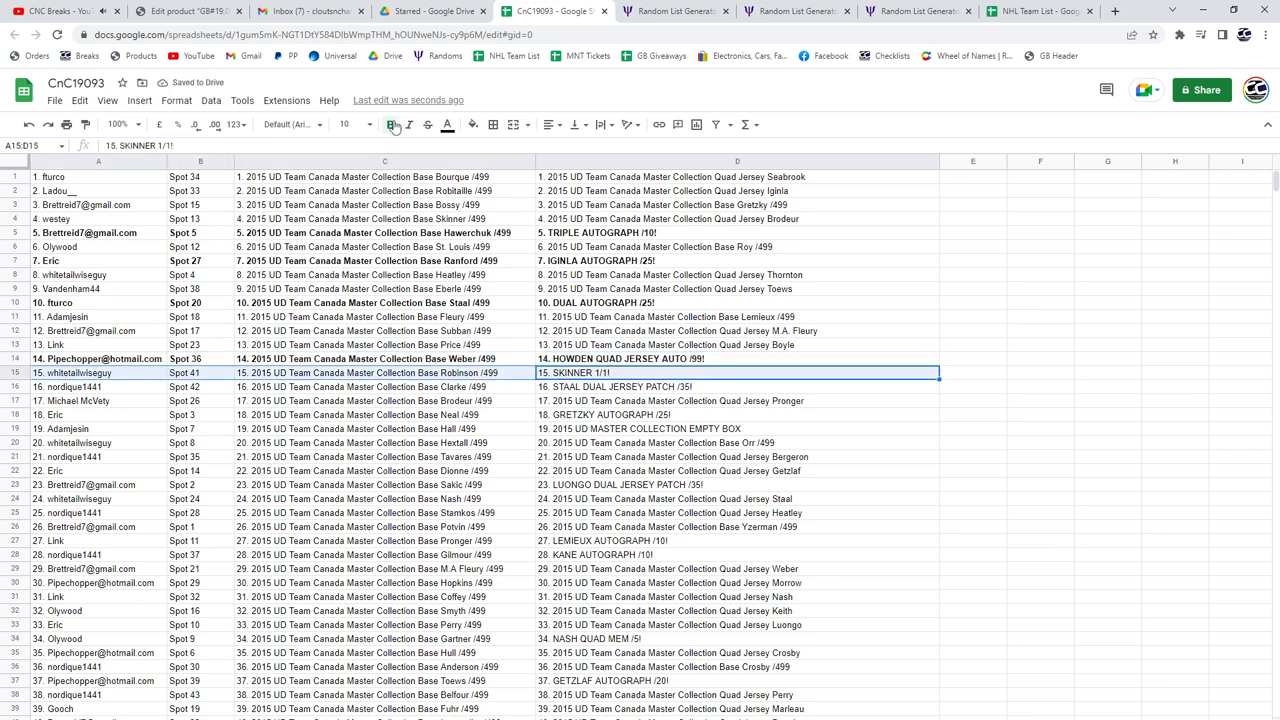
pyautogui.click(736, 388)
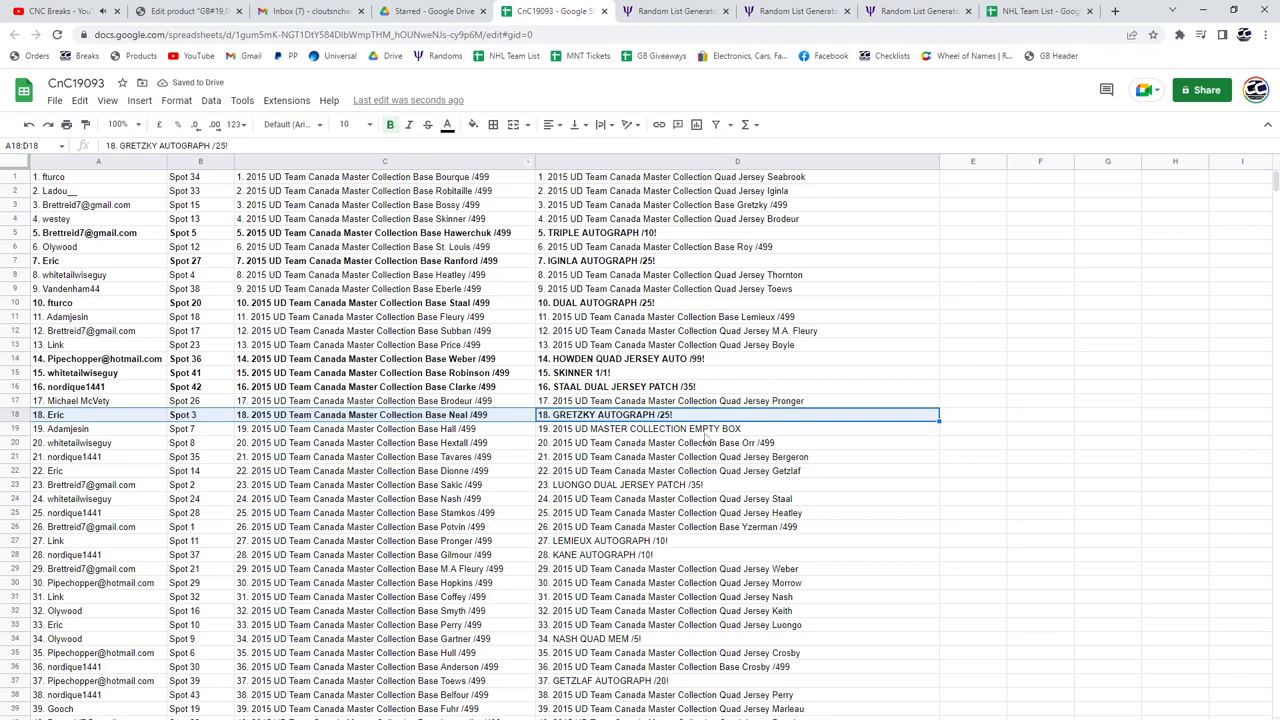
pyautogui.click(736, 428)
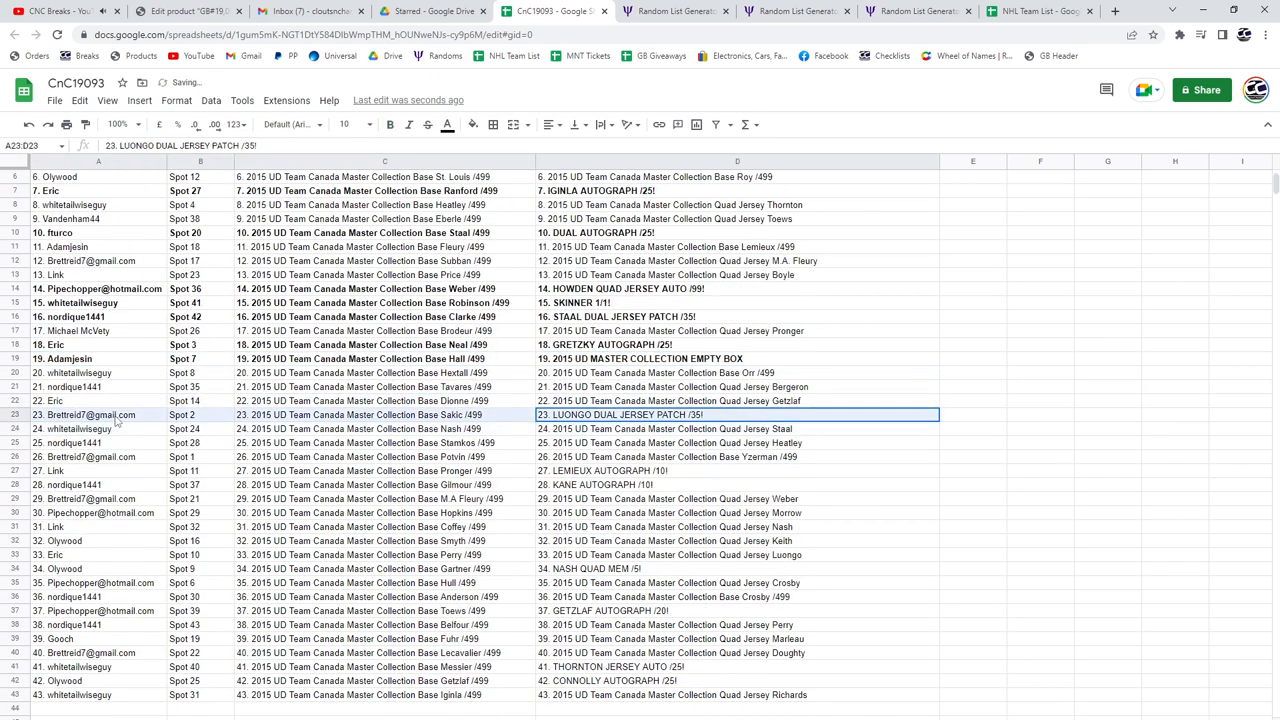
# Bold the LEMIEUX AUTOGRAPH row and select the KANE AUTOGRAPH row for bolding
pyautogui.click(390, 124)
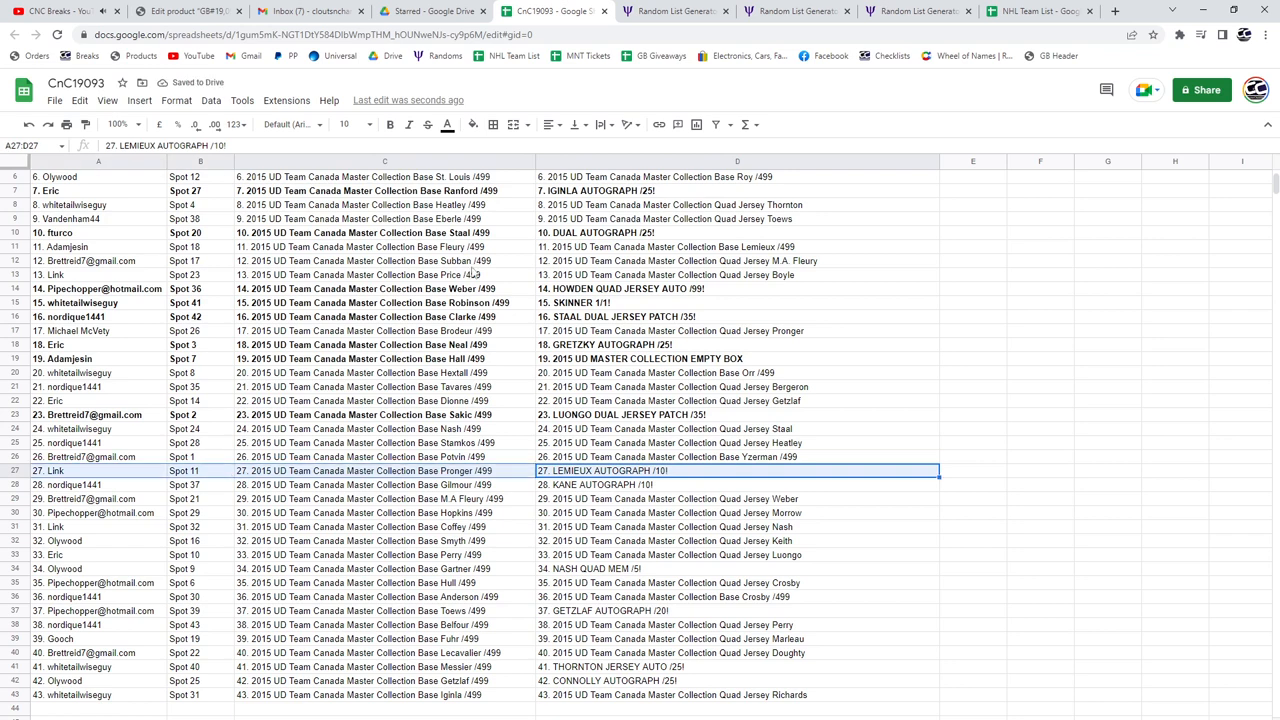
pyautogui.click(388, 124)
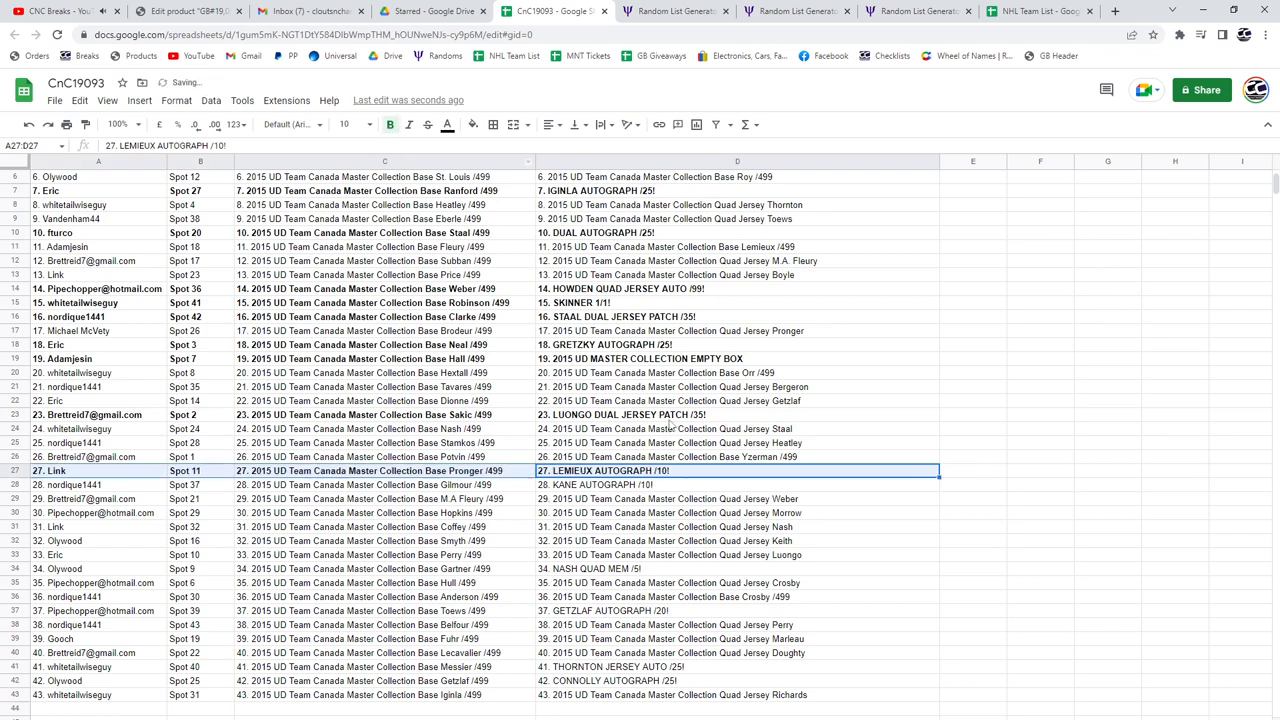
pyautogui.click(738, 486)
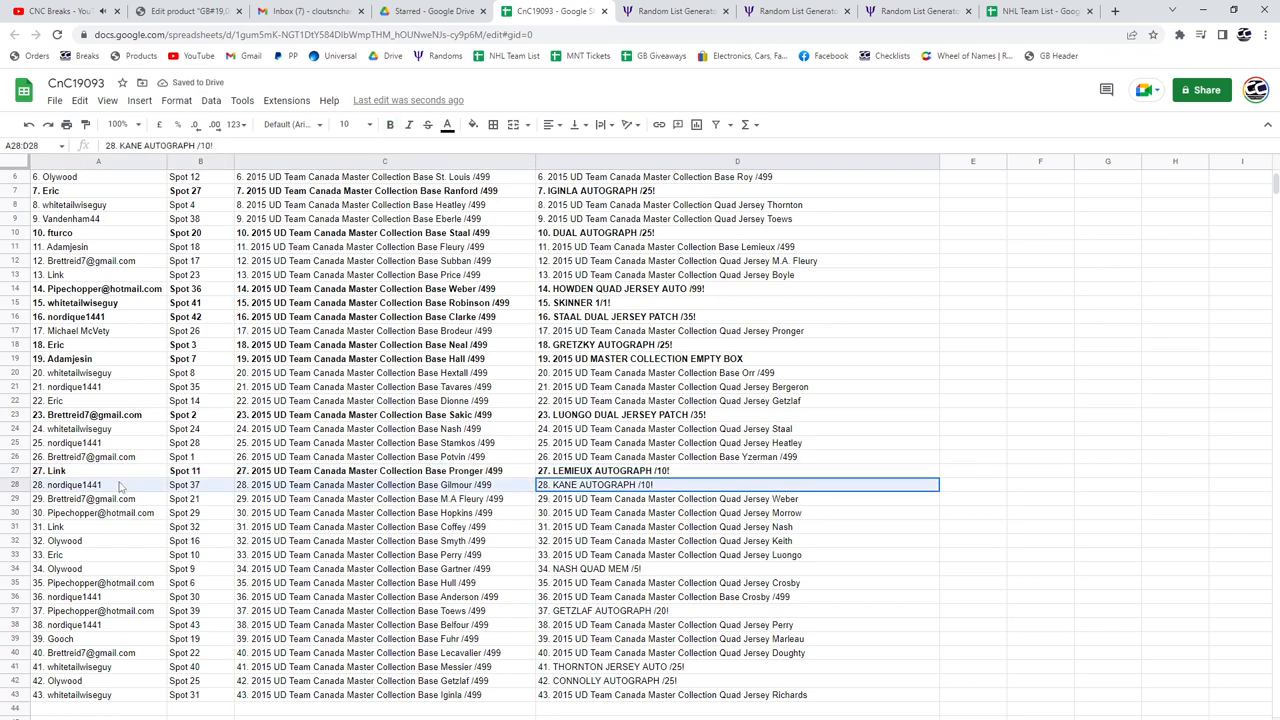